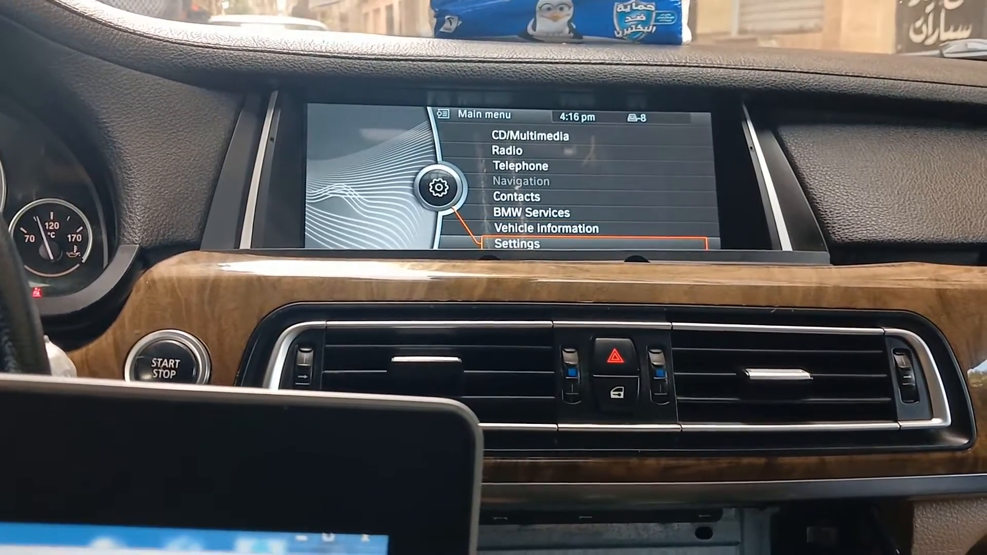
Dismiss the notice that TAL execution finished not successfully.
click(517, 244)
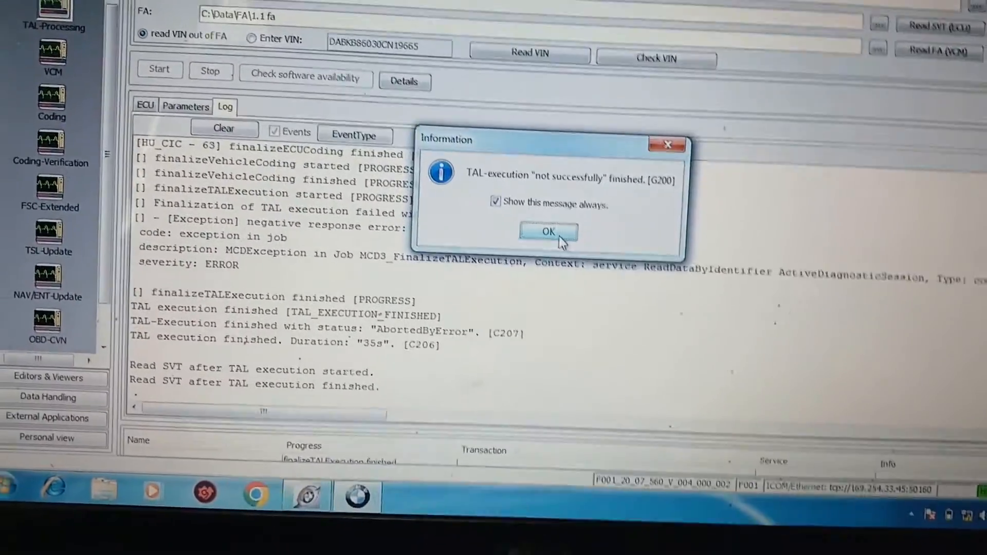
click(547, 231)
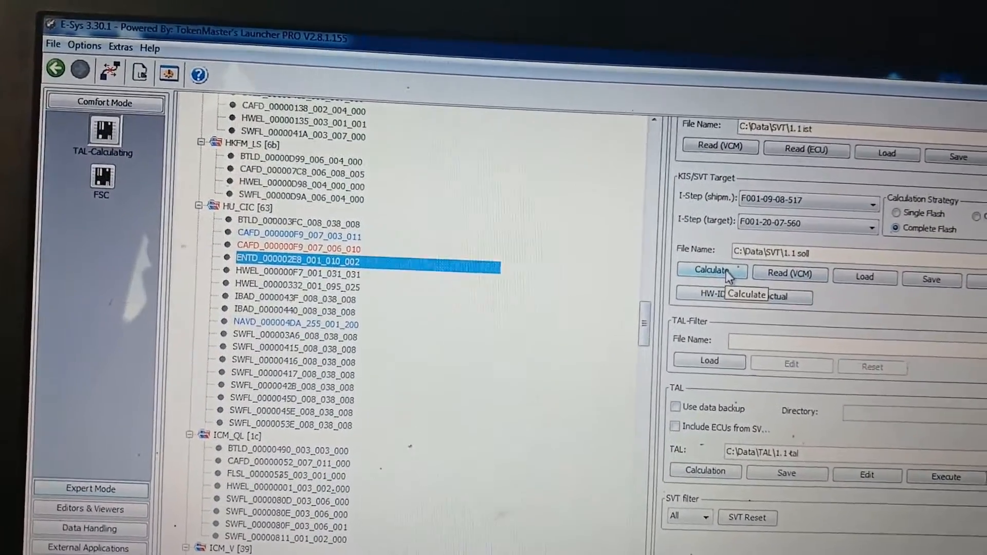
Calculate the target SVT under KIS/SVT Target for the new I-step.
click(713, 270)
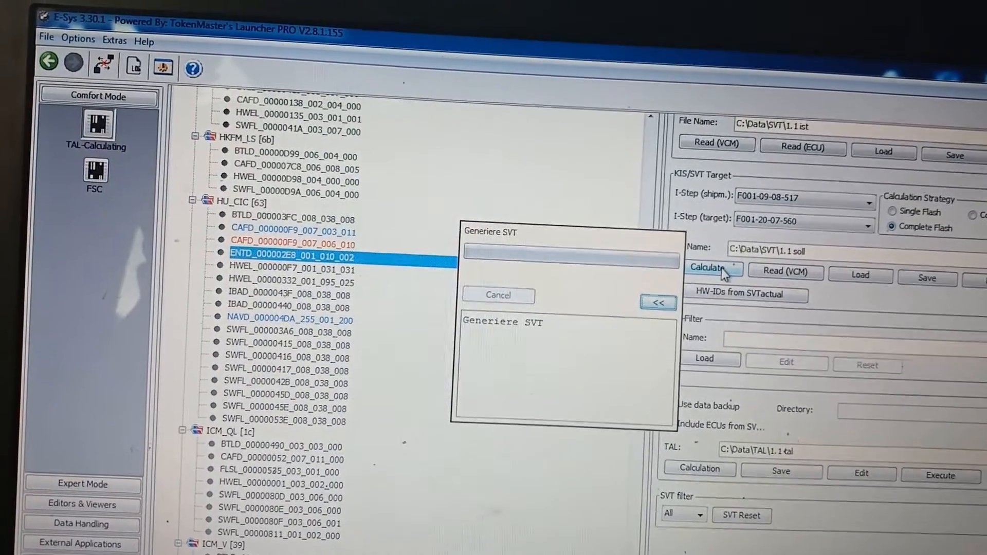
click(710, 270)
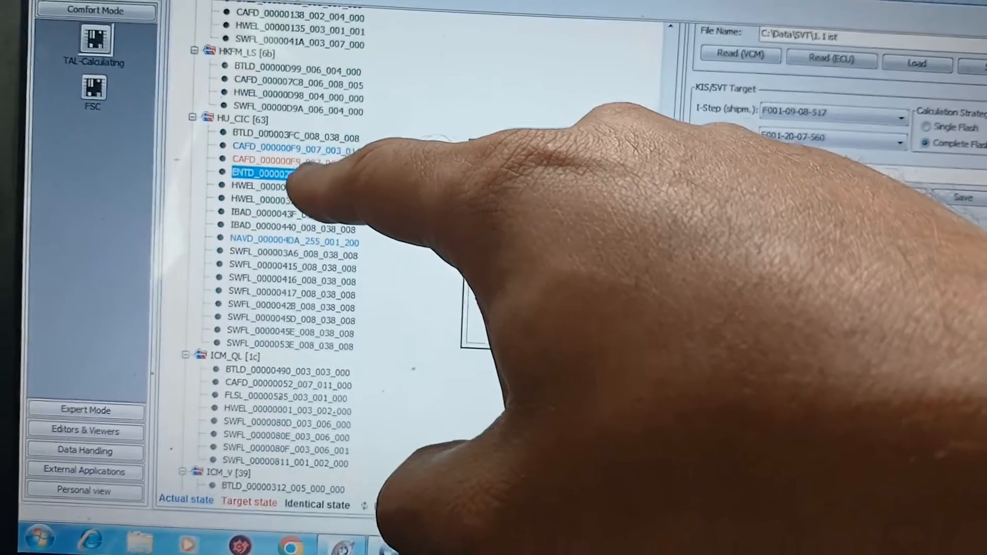
Let Generiere SVT finish, leaving the generated target SVT with HU_CIC entries.
click(742, 209)
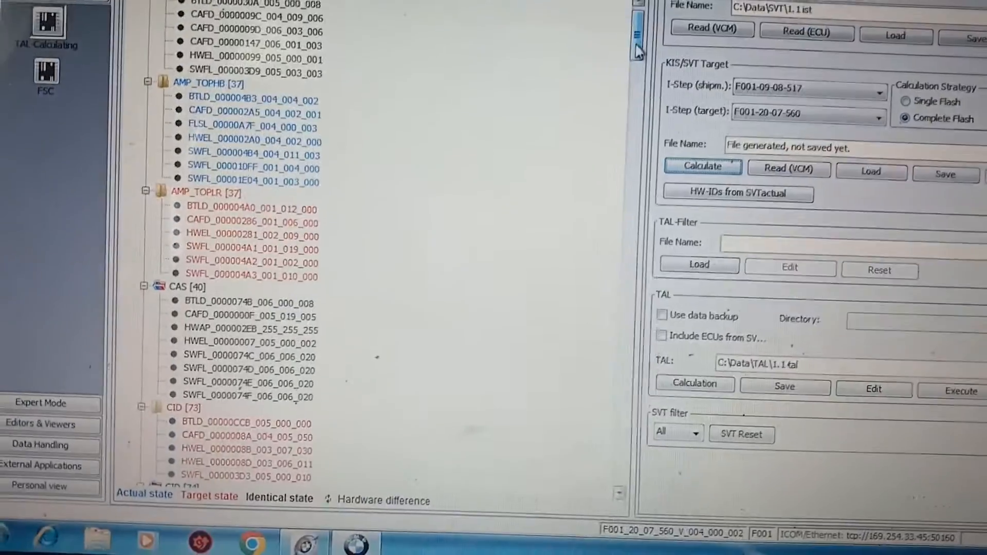
Select HU_CIC and take hardware IDs from the actual SVT into the target.
scroll(down, 3)
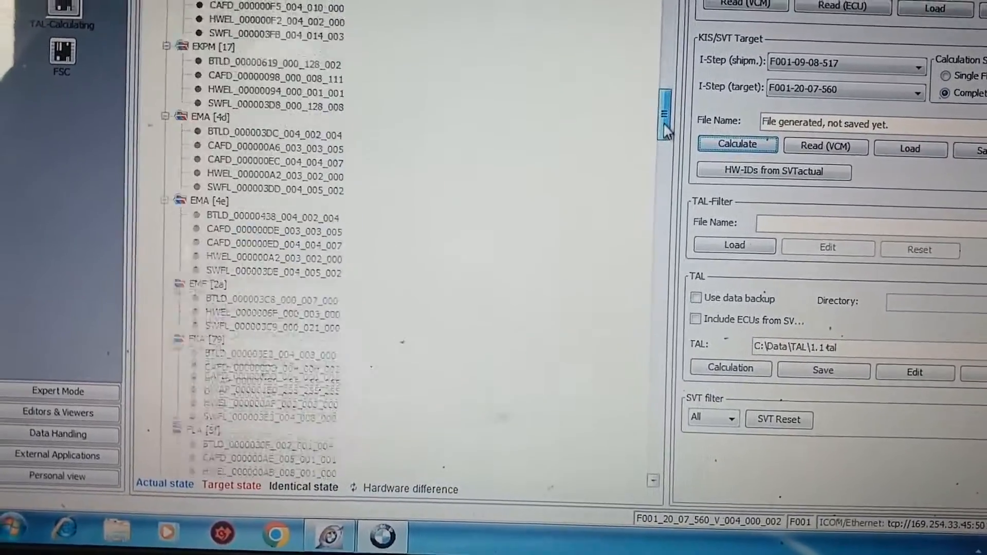
scroll(down, 3)
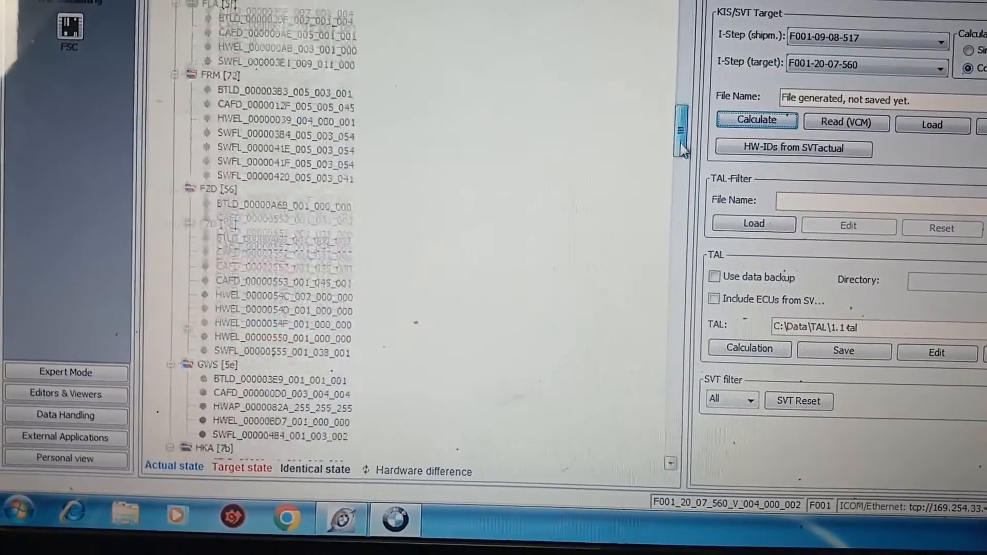
scroll(down, 3)
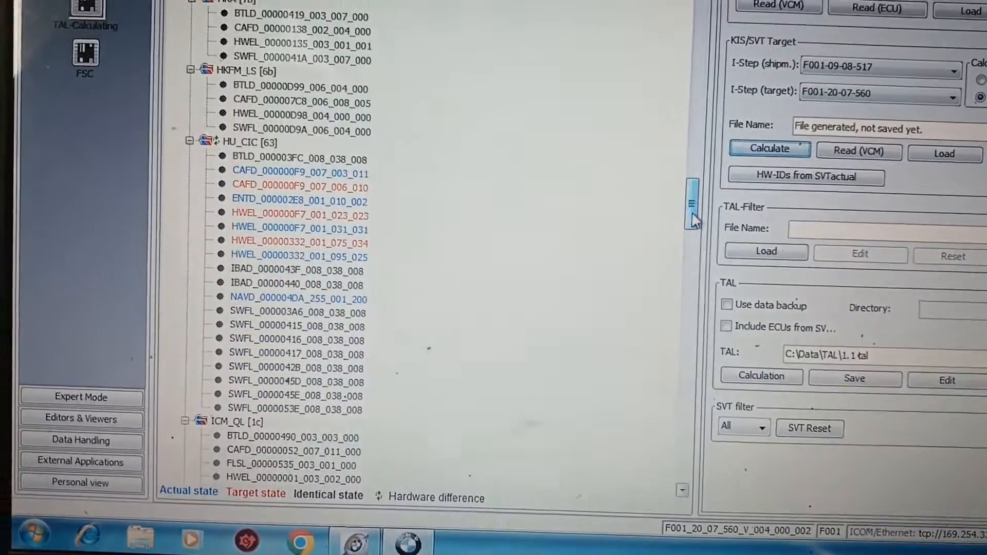
click(247, 142)
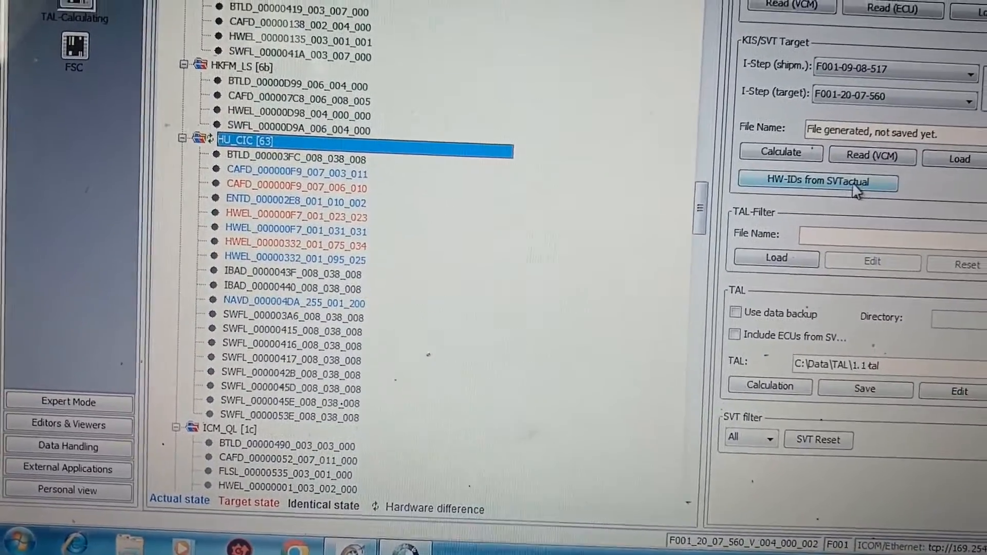
click(817, 182)
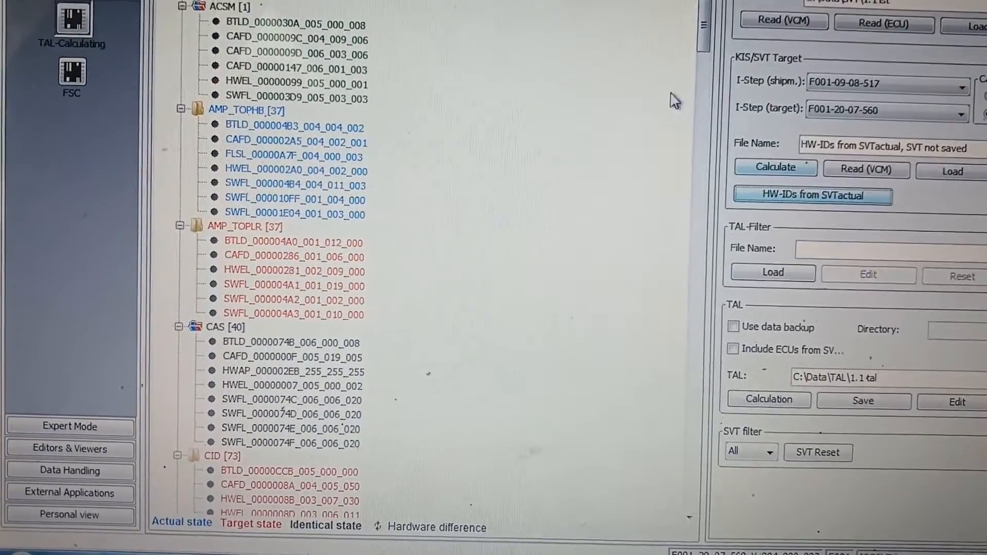
Inspect HU_CIC's new target CAFD_000000F9_007_006_010 entry in the SVT tree.
scroll(down, 3)
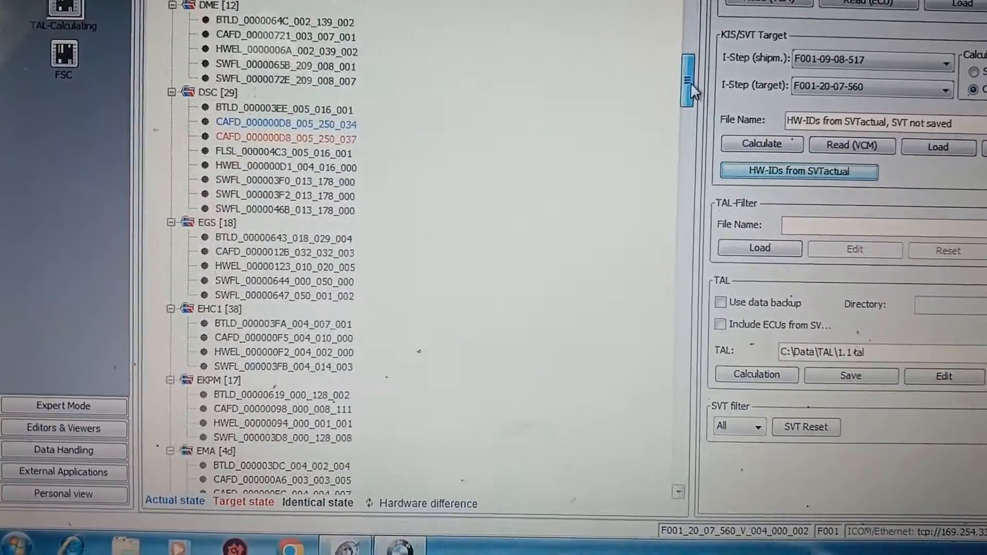
scroll(down, 3)
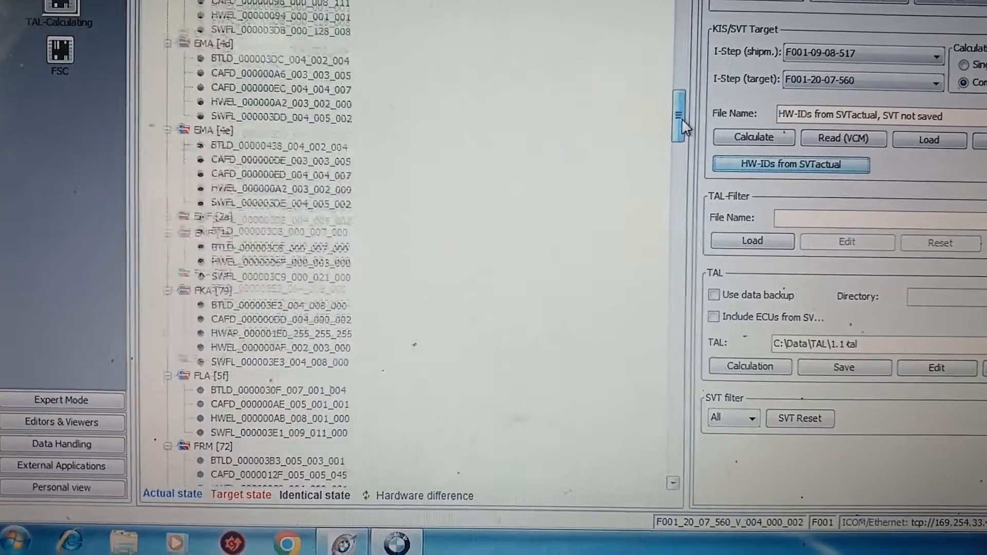
scroll(down, 3)
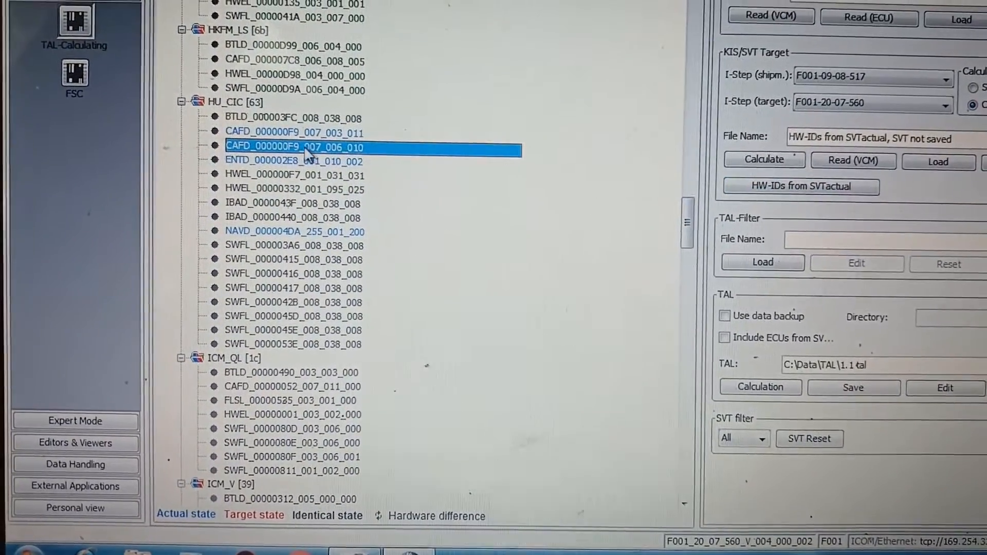
click(292, 129)
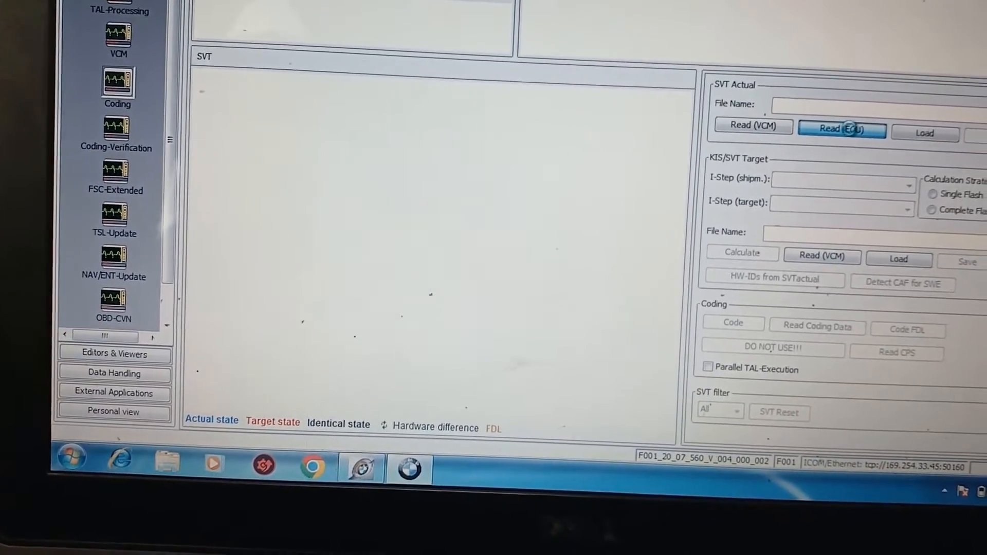
Read the actual SVT from all ECUs and scroll through the resulting tree.
click(842, 129)
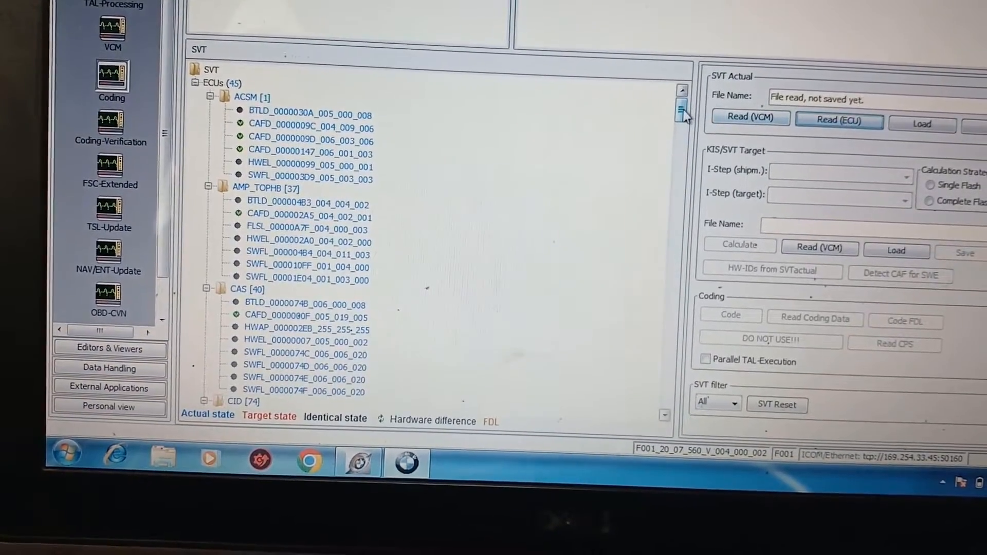
scroll(down, 3)
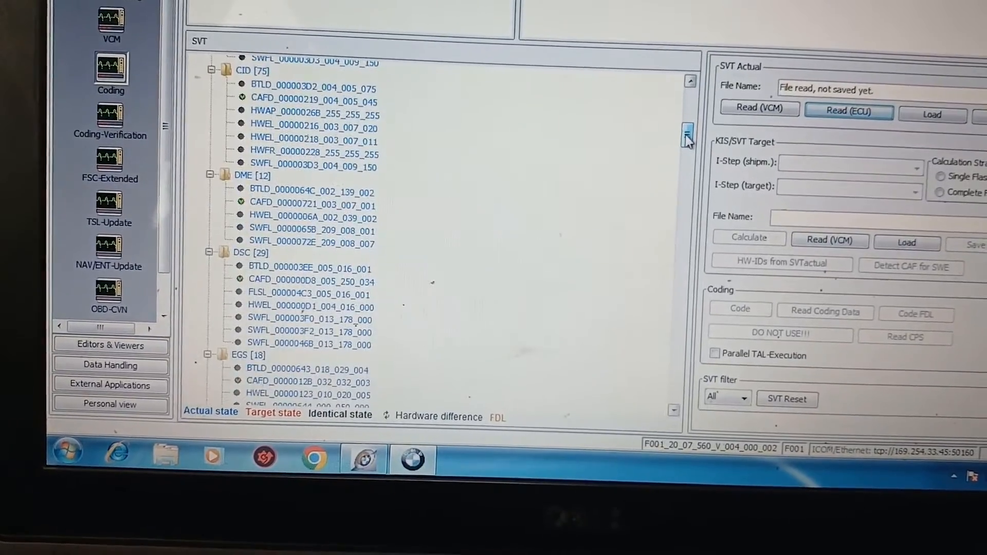
scroll(down, 3)
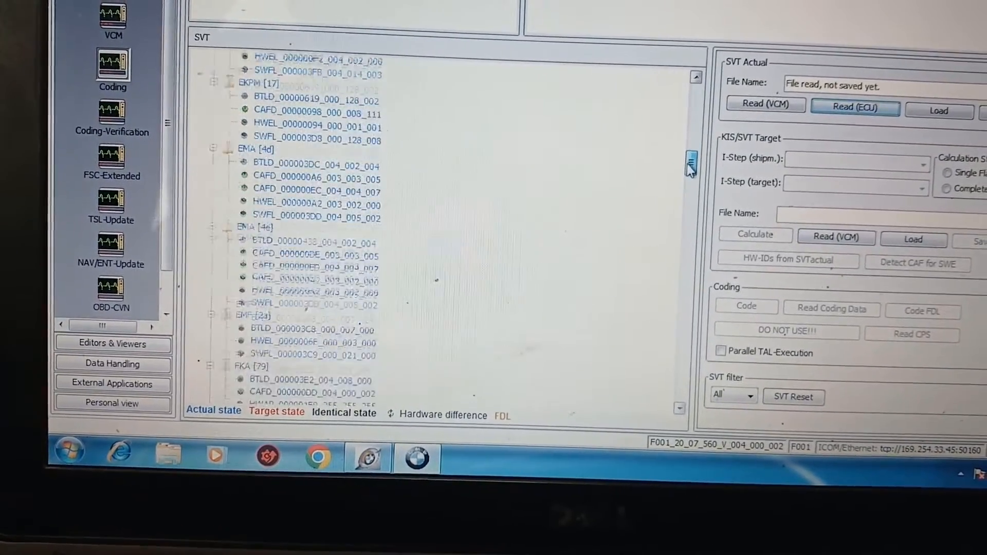
scroll(down, 3)
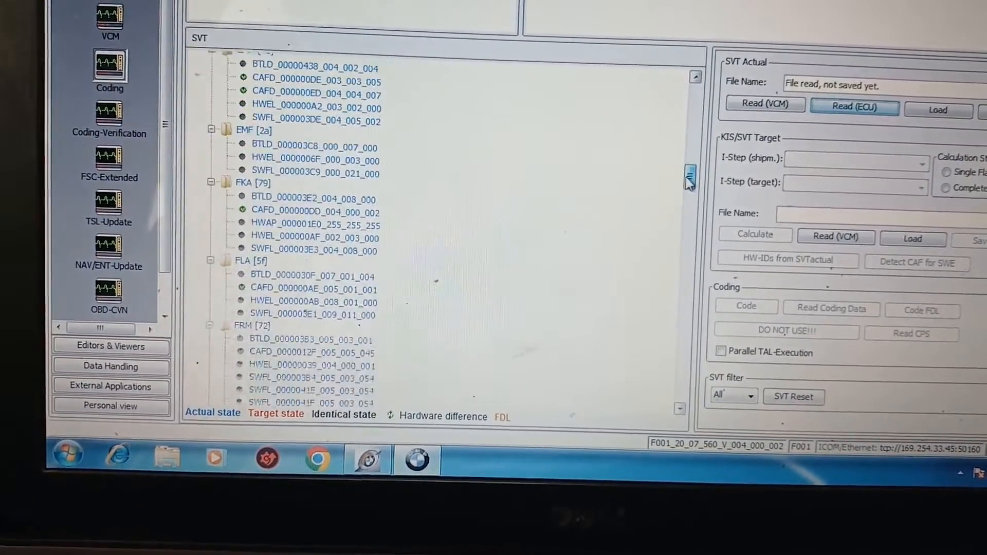
scroll(down, 3)
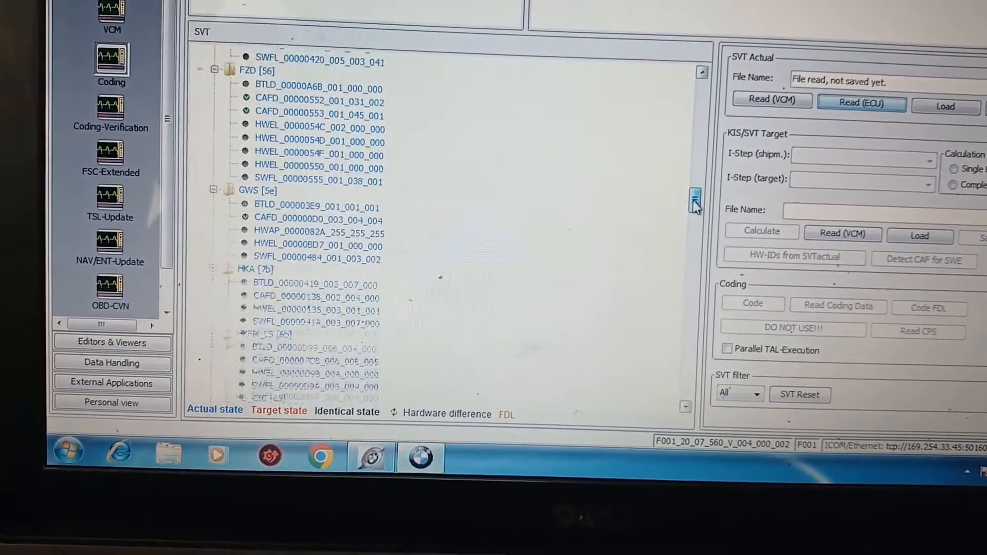
scroll(down, 3)
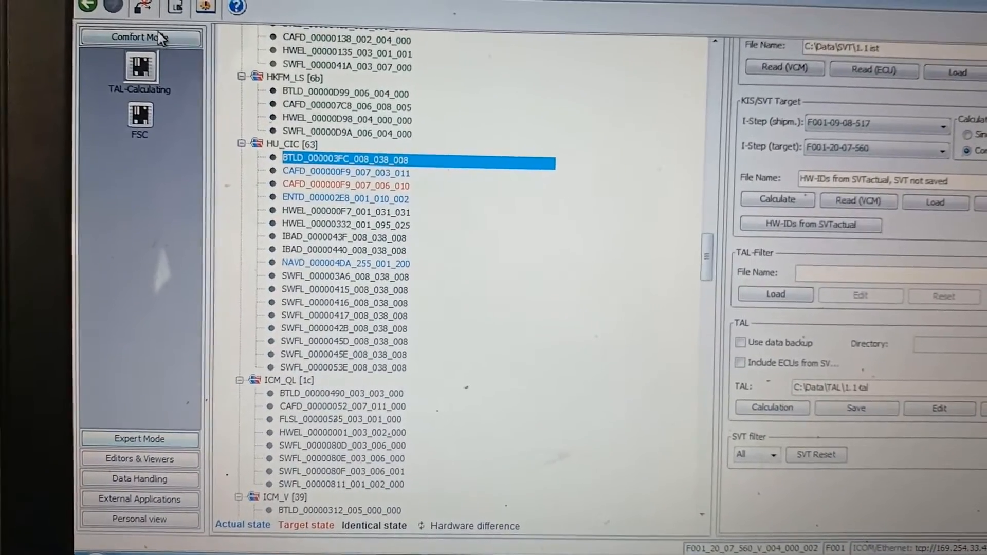
Return to Expert Mode Coding, where HU_CIC shows CAFD_000000F9_007_006_010.
click(139, 439)
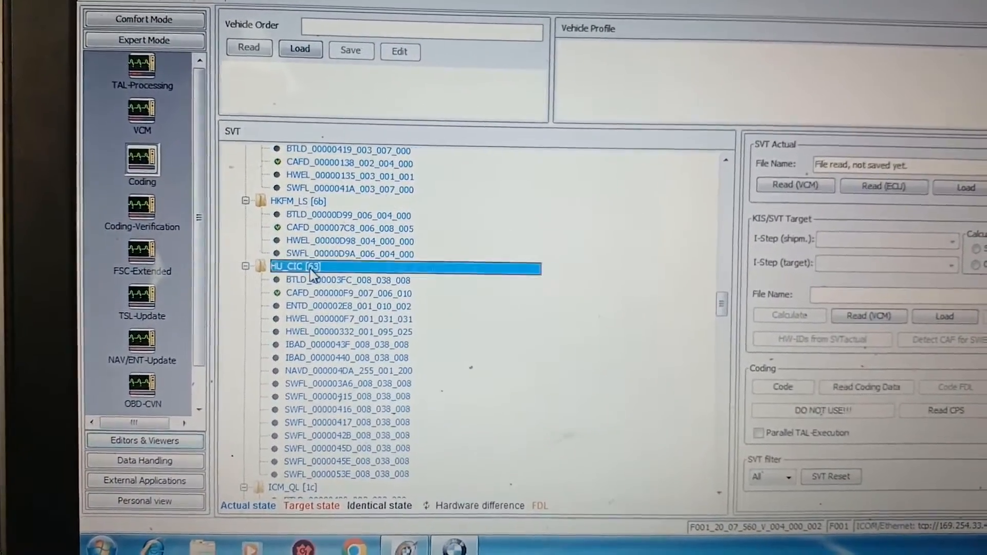
Read HU_CIC coding data into CAFD_000000F9_007_006_010.ncd and close the 0-error report.
click(866, 386)
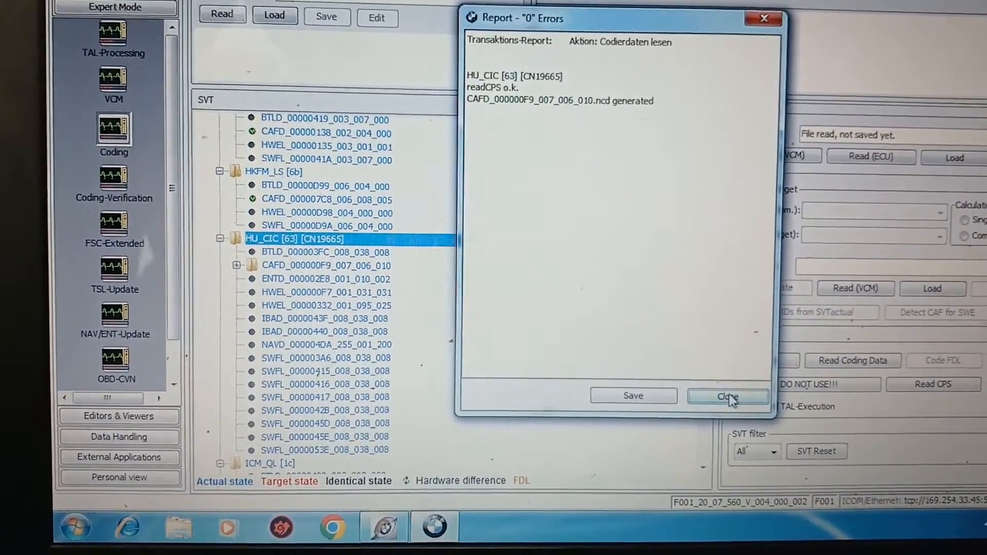
click(728, 396)
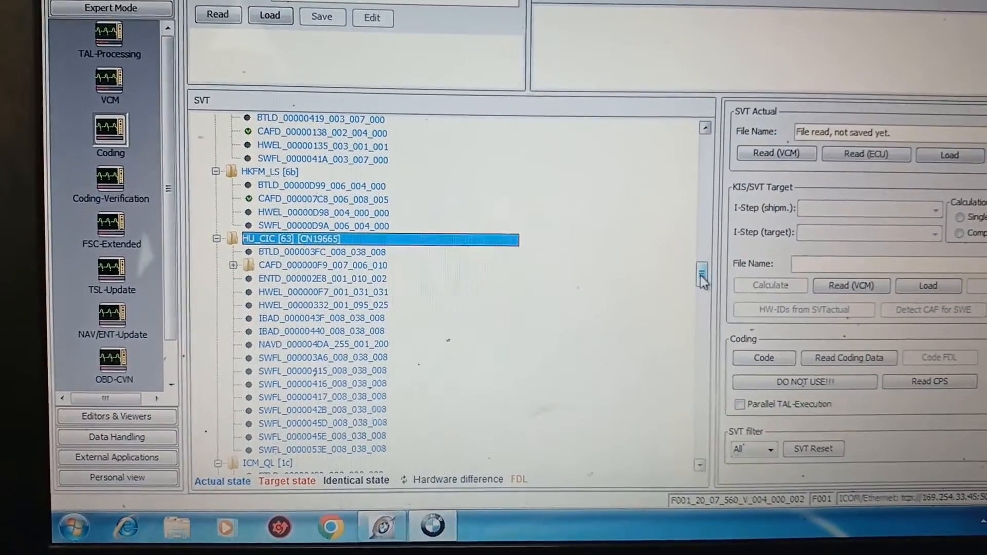